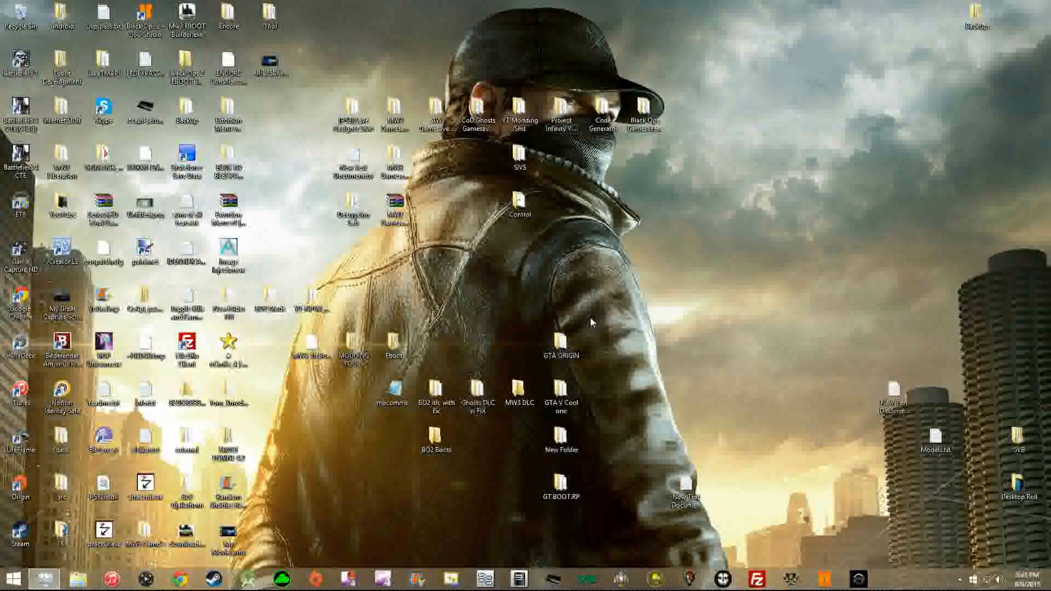
pyautogui.moveTo(602, 335)
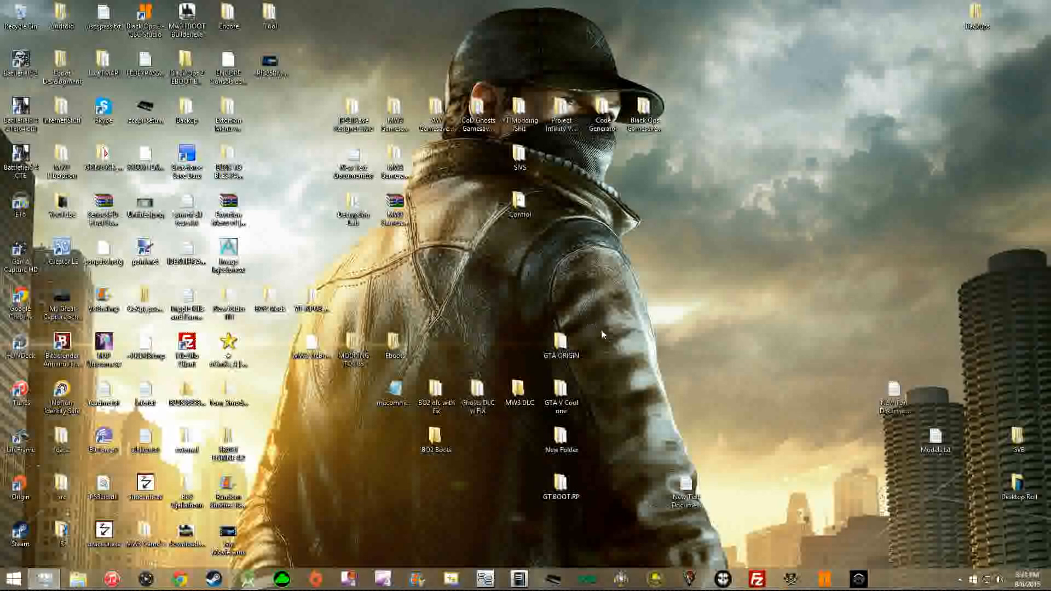
pyautogui.moveTo(603, 168)
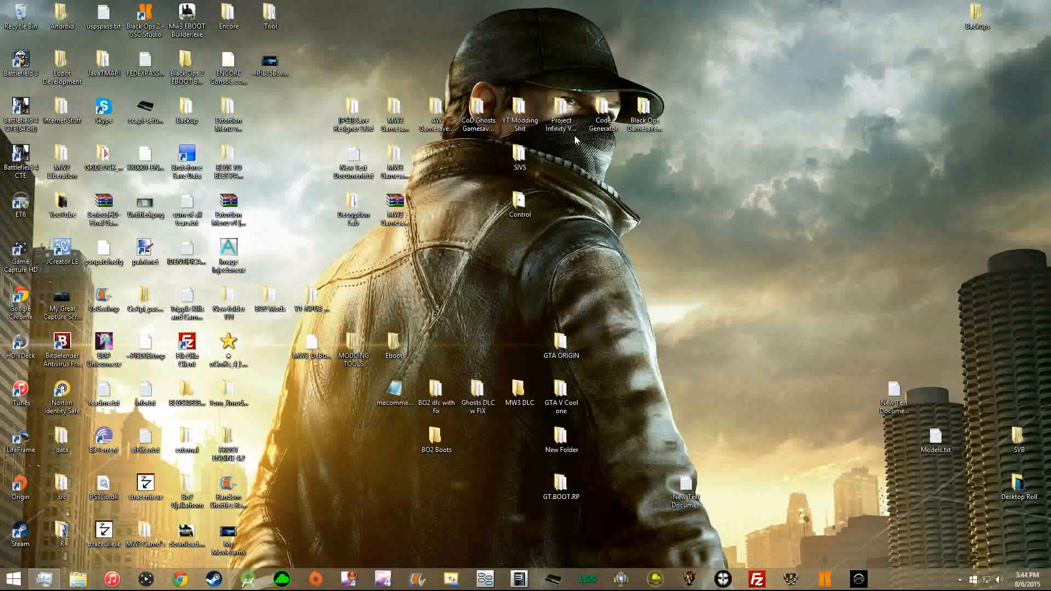
# - Open the Project Infinity folder that holds the corrupted MW3 BLUS save
pyautogui.click(560, 114)
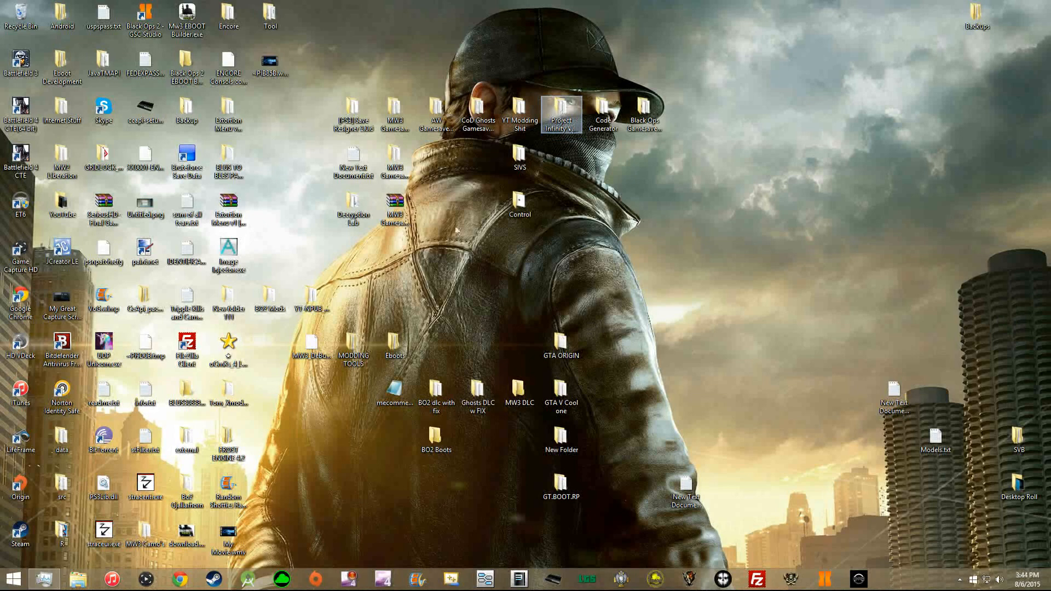
pyautogui.doubleClick(560, 112)
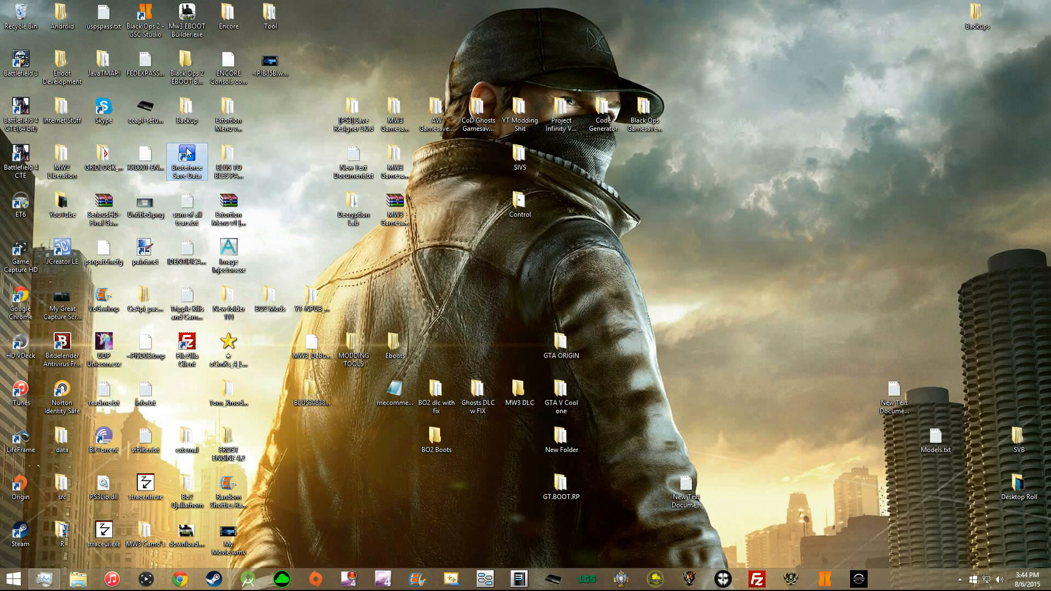
# - Launch Bruteforce Save Data and dismiss the Update Cheats Repository notice so the desktop saves are listed
pyautogui.doubleClick(188, 158)
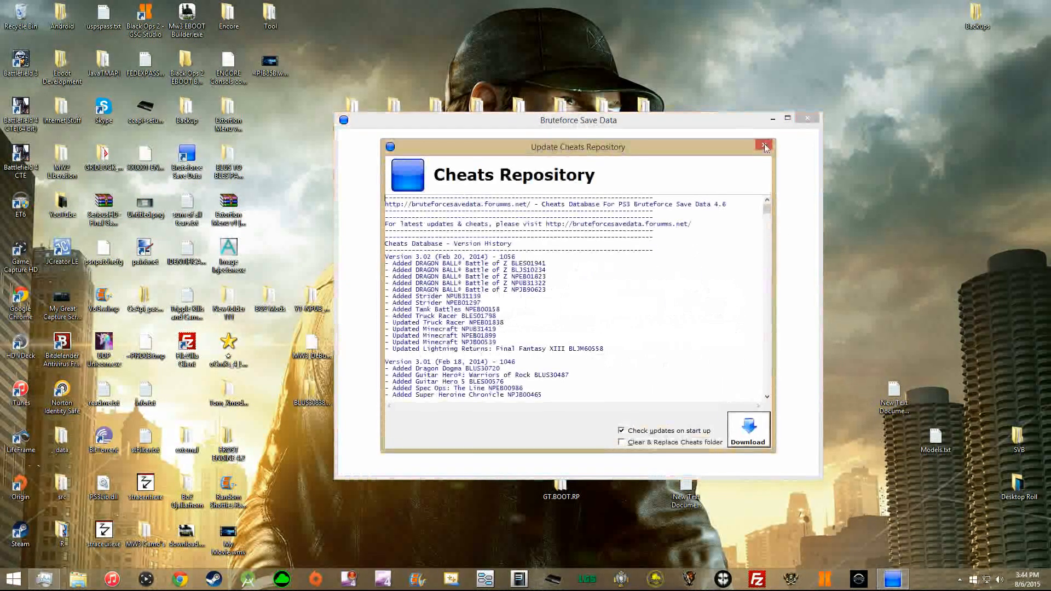
pyautogui.click(763, 146)
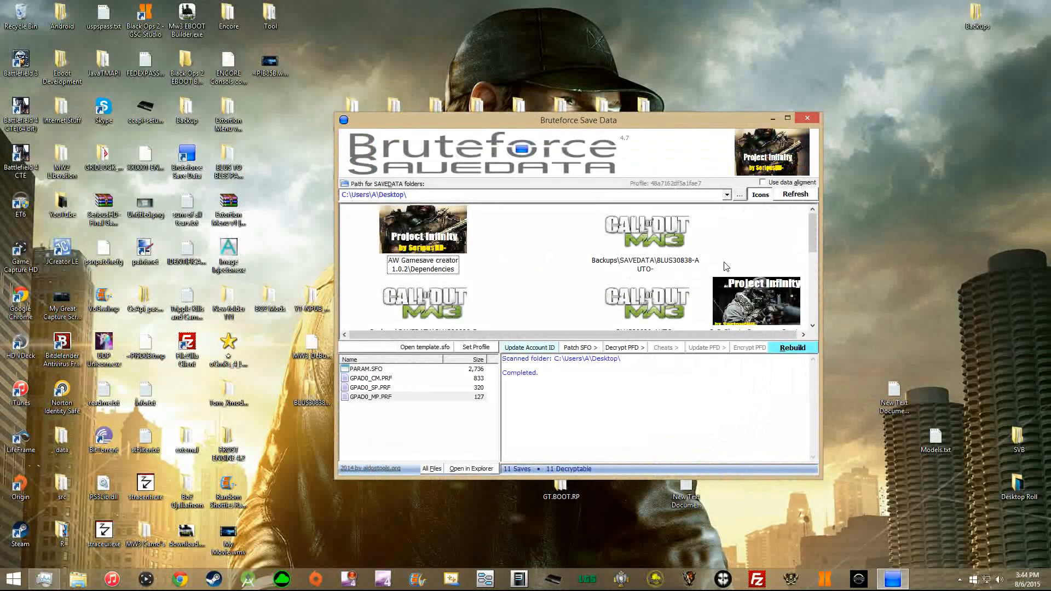
# - Load the MW3 BLUS30838-AUTO- save and select its protected PRF files
pyautogui.scroll(-3)
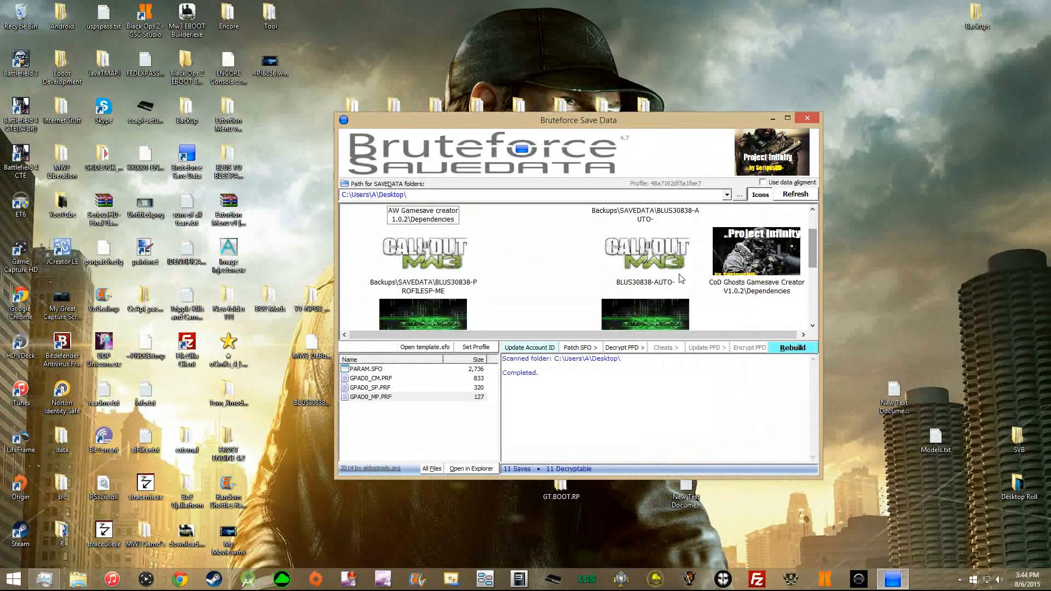
pyautogui.click(645, 252)
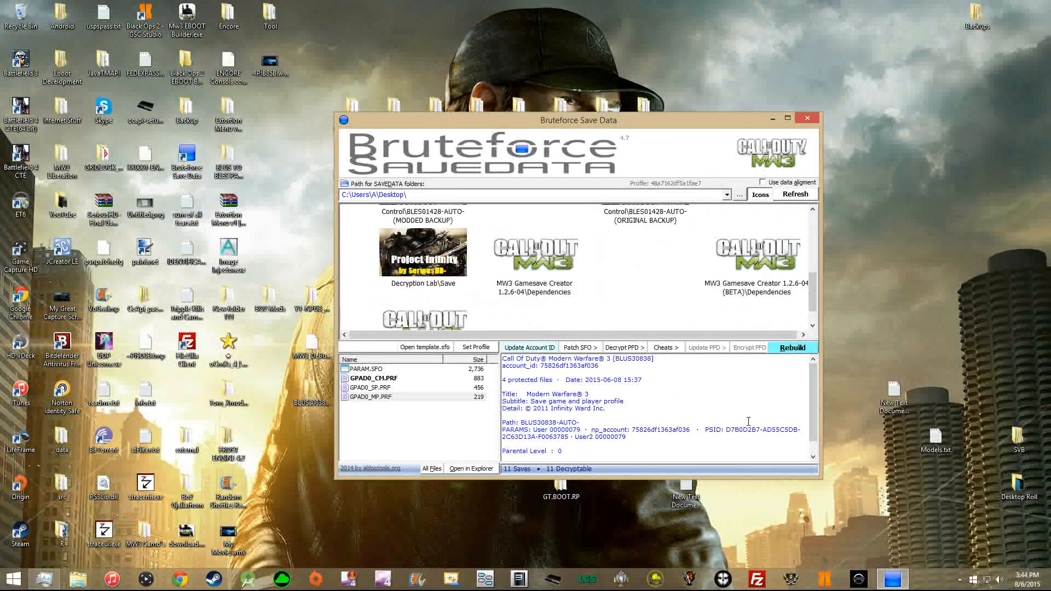
pyautogui.scroll(-3)
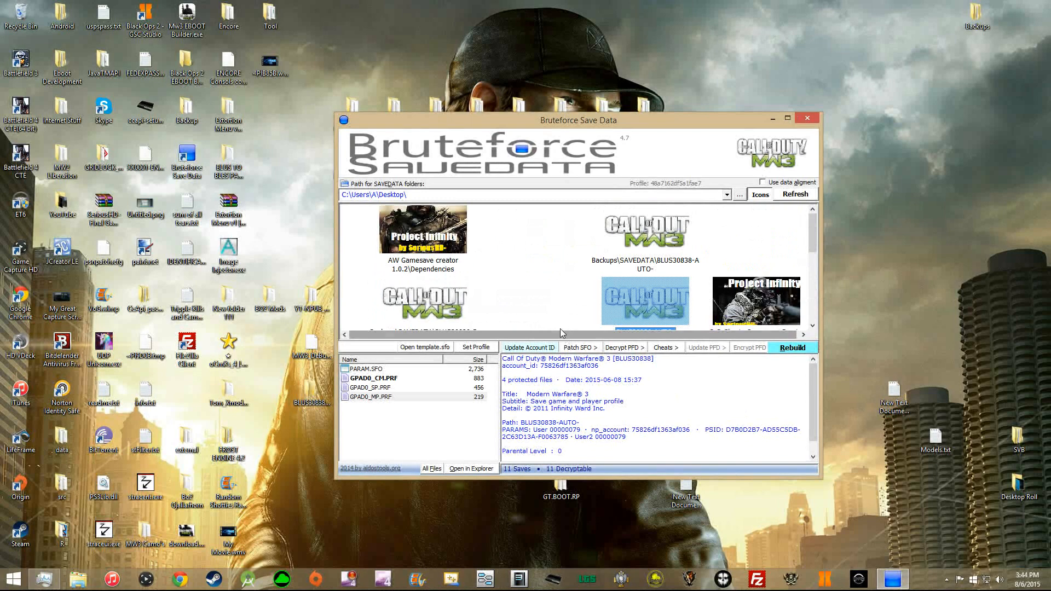
pyautogui.click(644, 224)
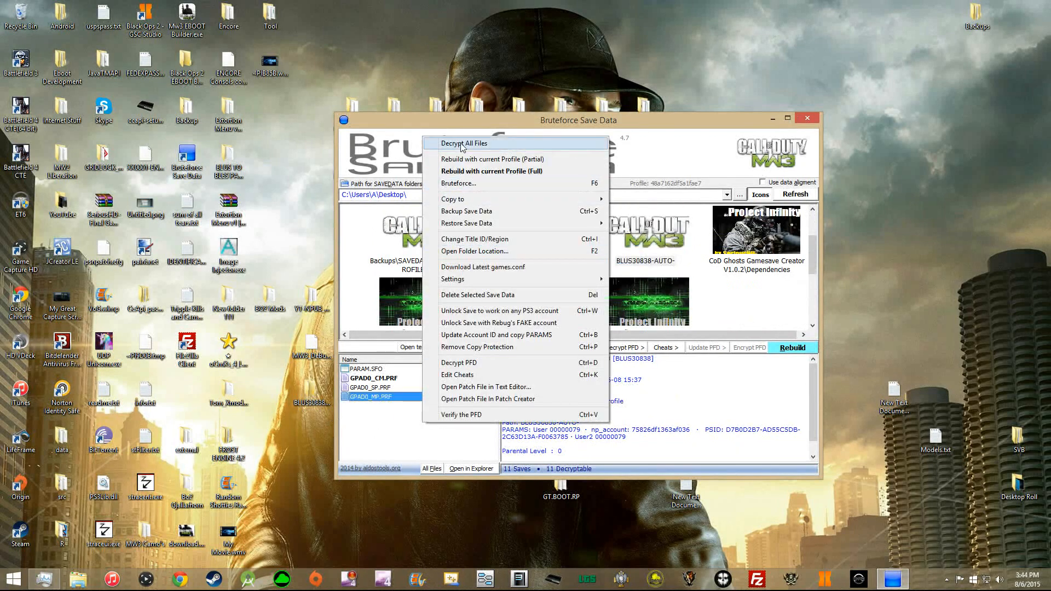
# - Decrypt all three PRF files, confirming the Decrypt PFD prompt, and run Verify the PFD
pyautogui.click(459, 362)
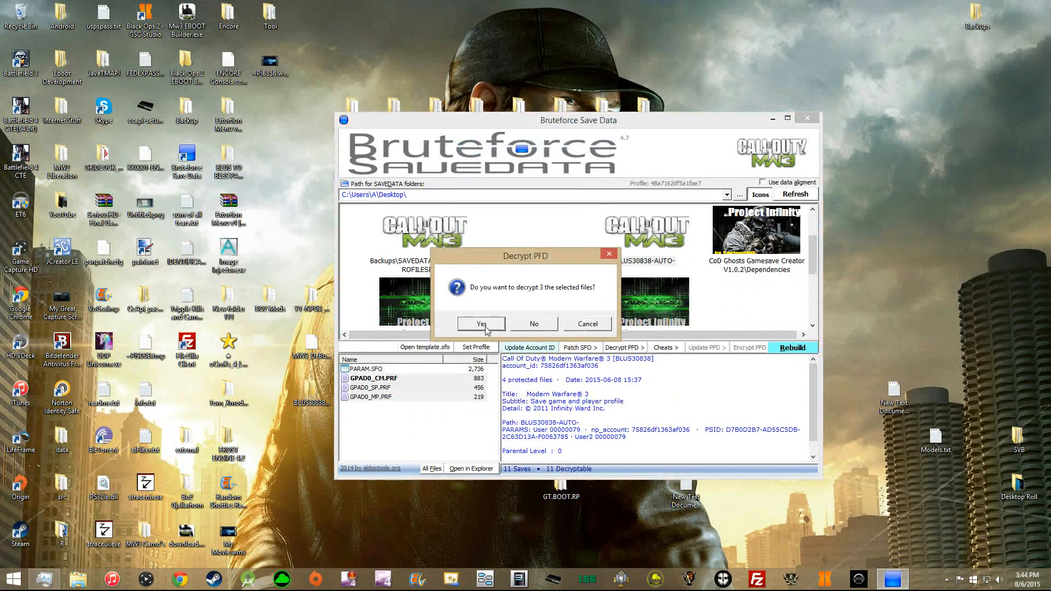
pyautogui.click(481, 324)
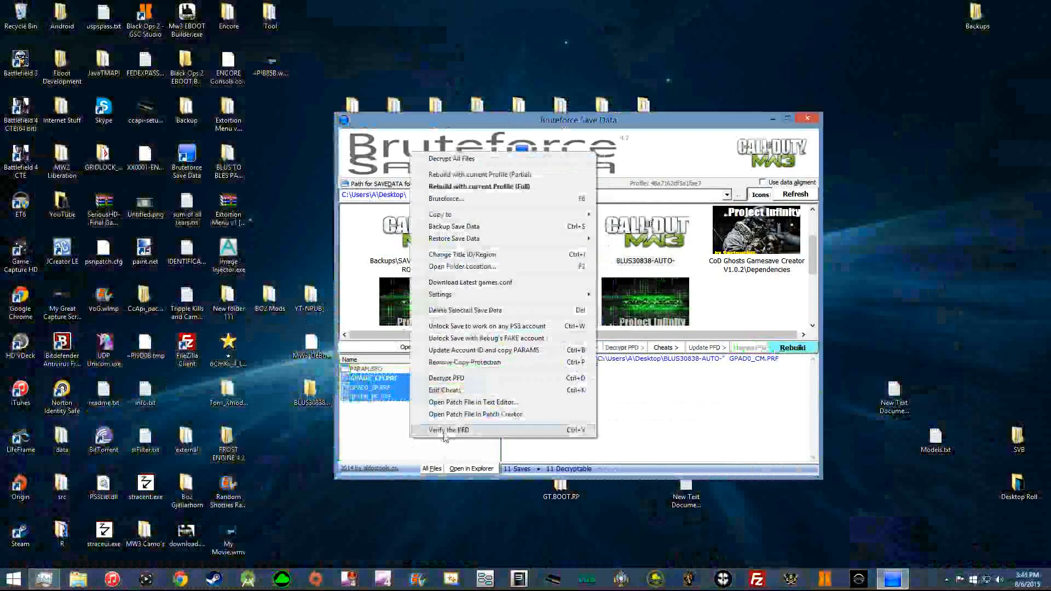
pyautogui.click(449, 429)
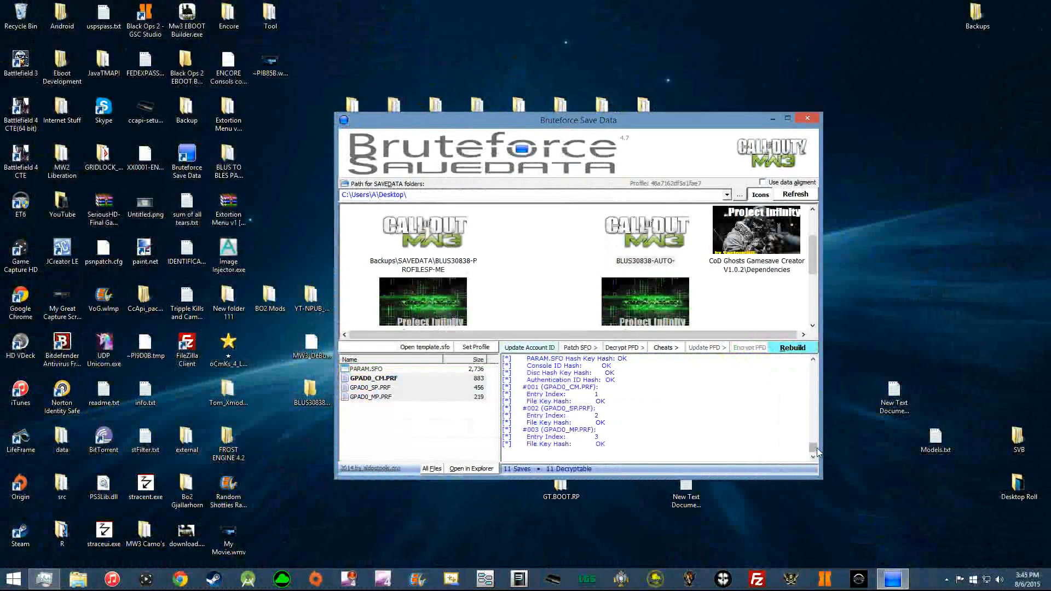
# - Review the verification log, checking GPAD0_MP.PRF and the other file hashes report OK
pyautogui.scroll(-3)
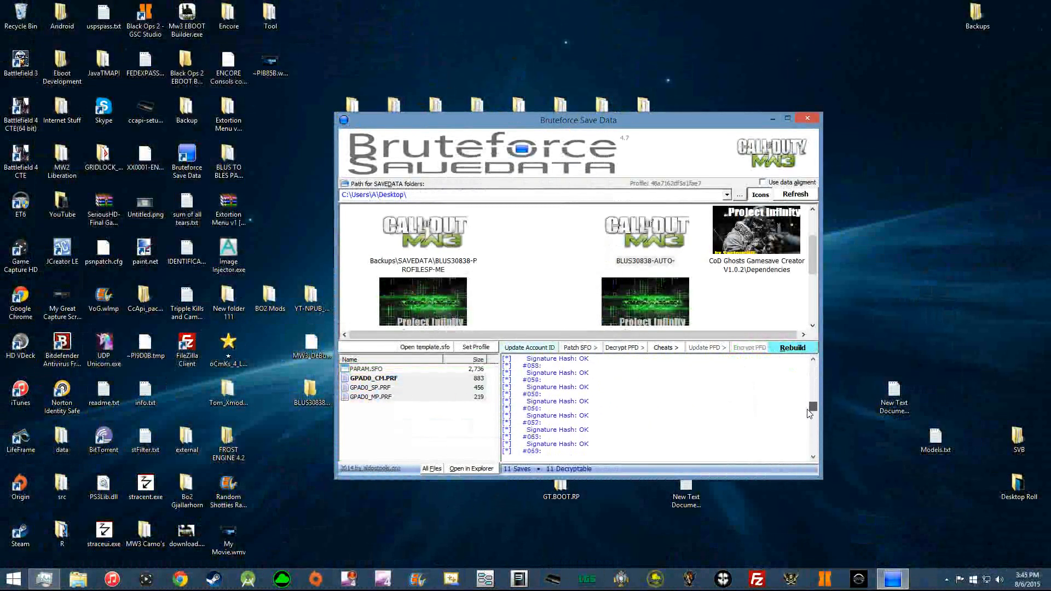
pyautogui.click(370, 397)
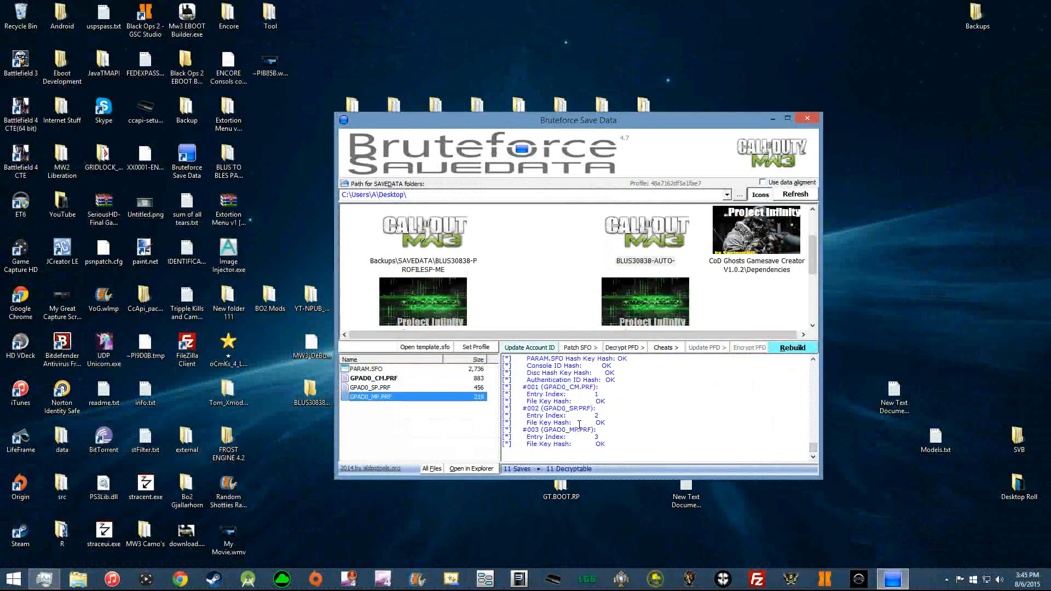
pyautogui.moveTo(451, 379)
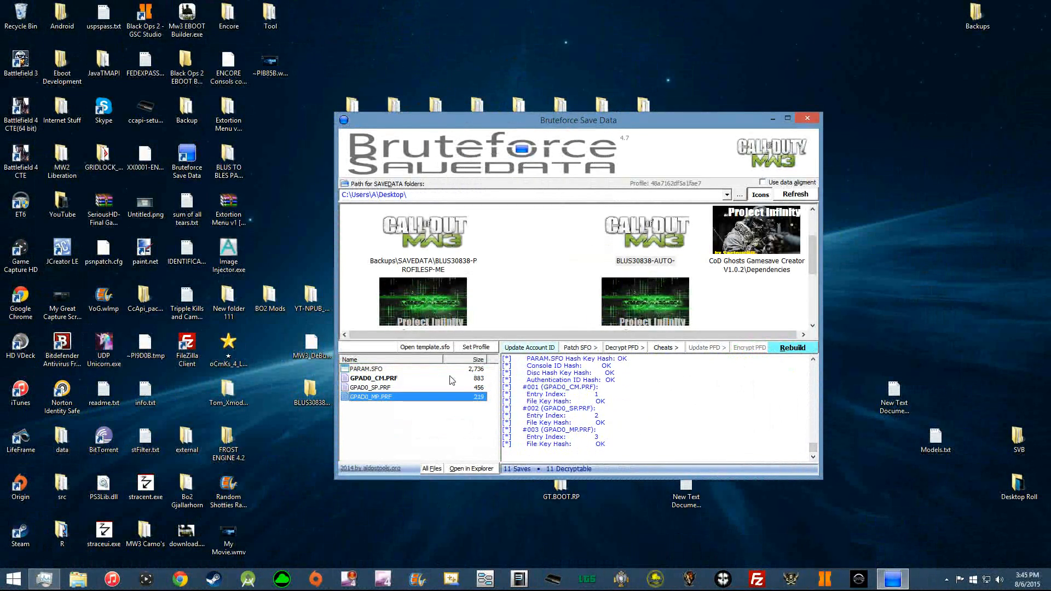
pyautogui.click(366, 369)
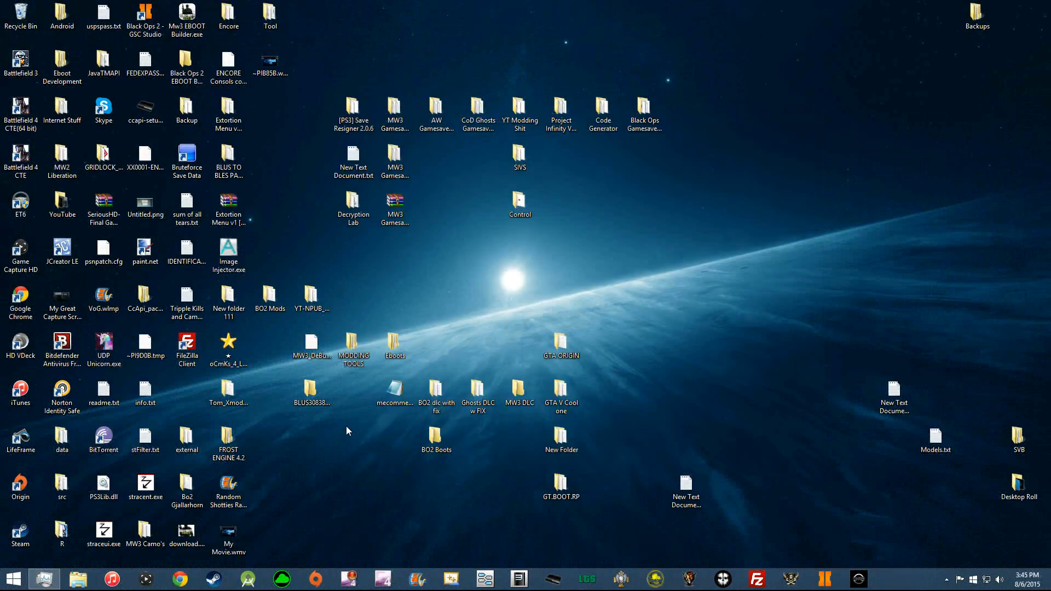
# - Close Bruteforce Save Data and move the BLUS30838-AUTO- folder among the other modding folders
pyautogui.click(310, 394)
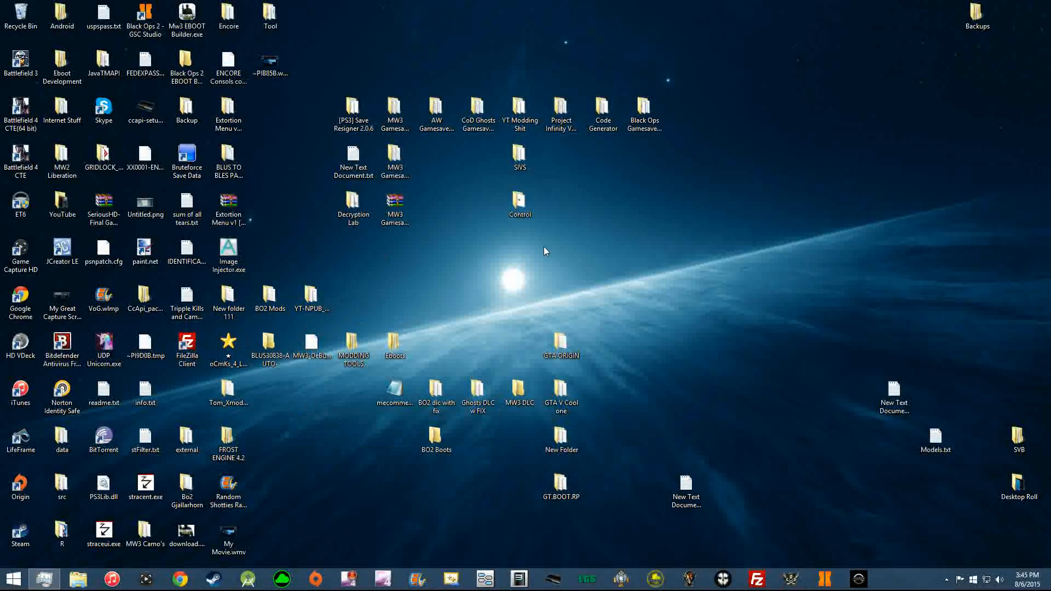
pyautogui.moveTo(536, 246)
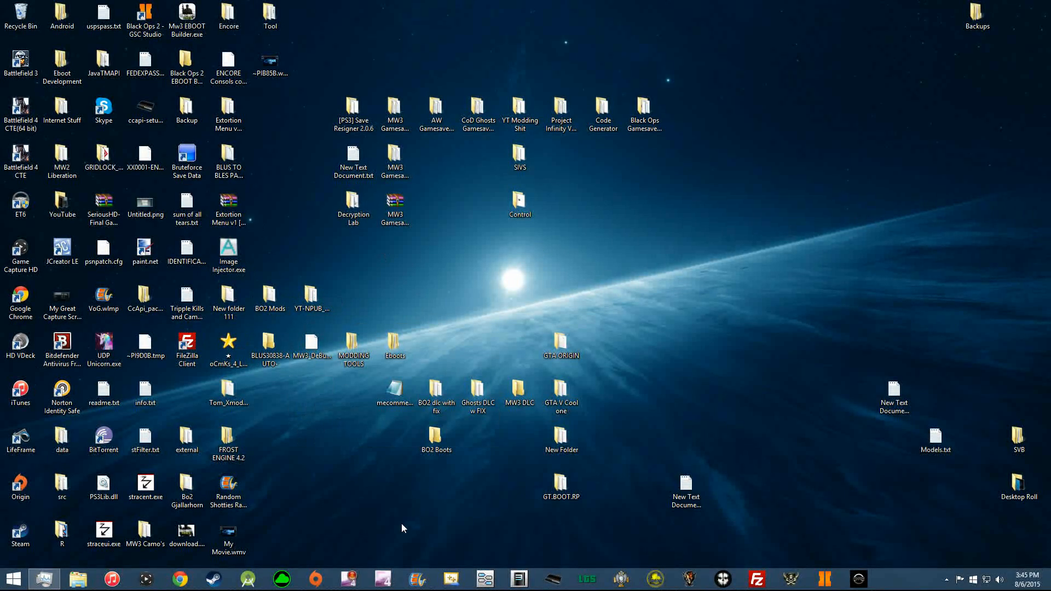
pyautogui.moveTo(275, 417)
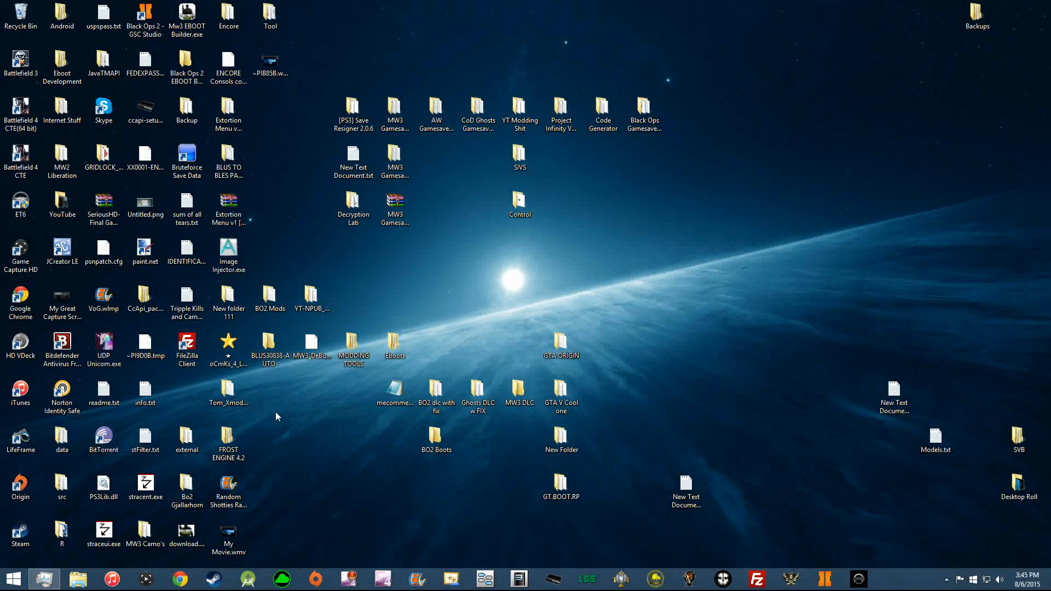